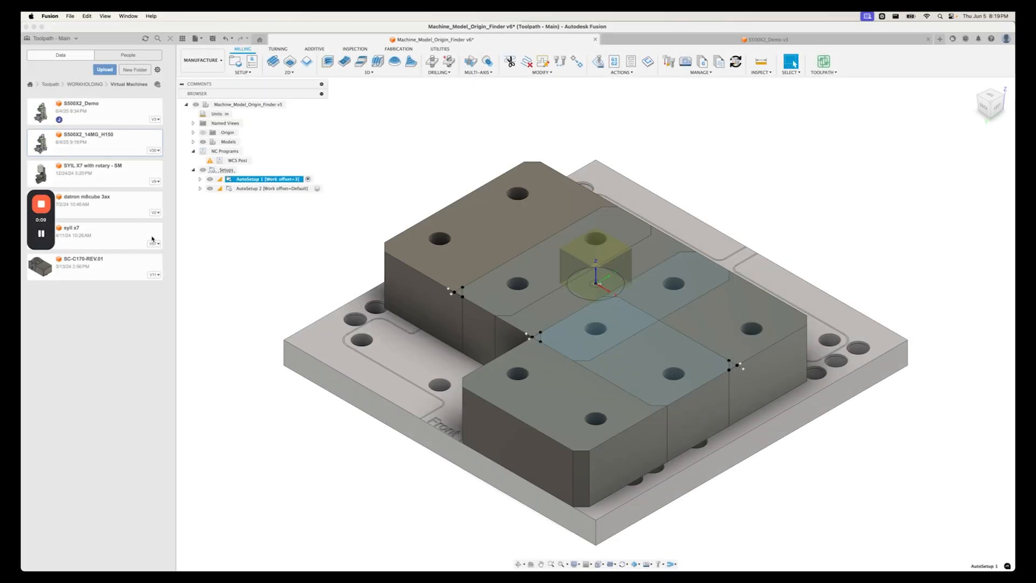
mouse_move(300, 241)
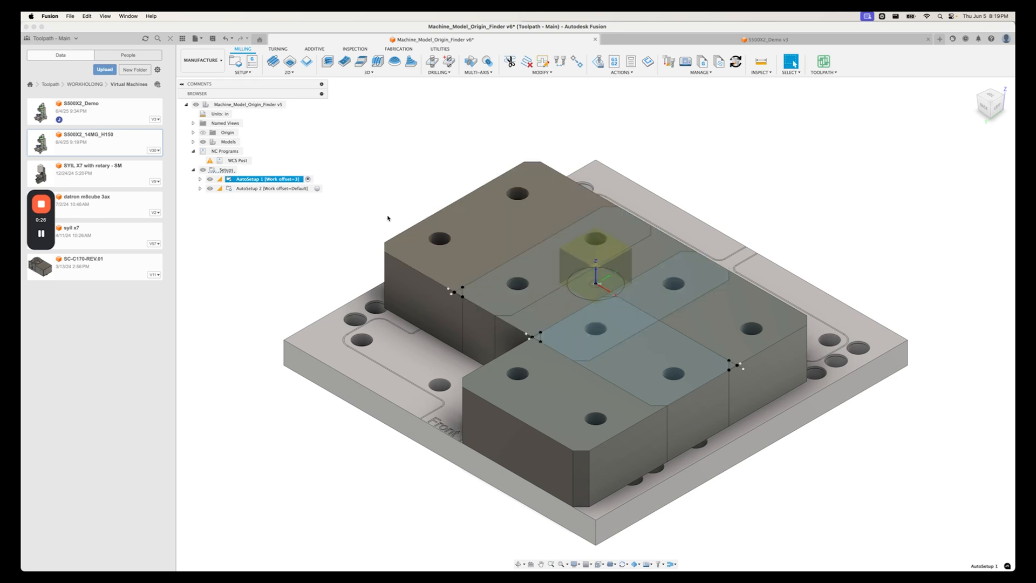
Bring up the Setup dialog for AutoSetup 1 in the browser.
double_click(268, 179)
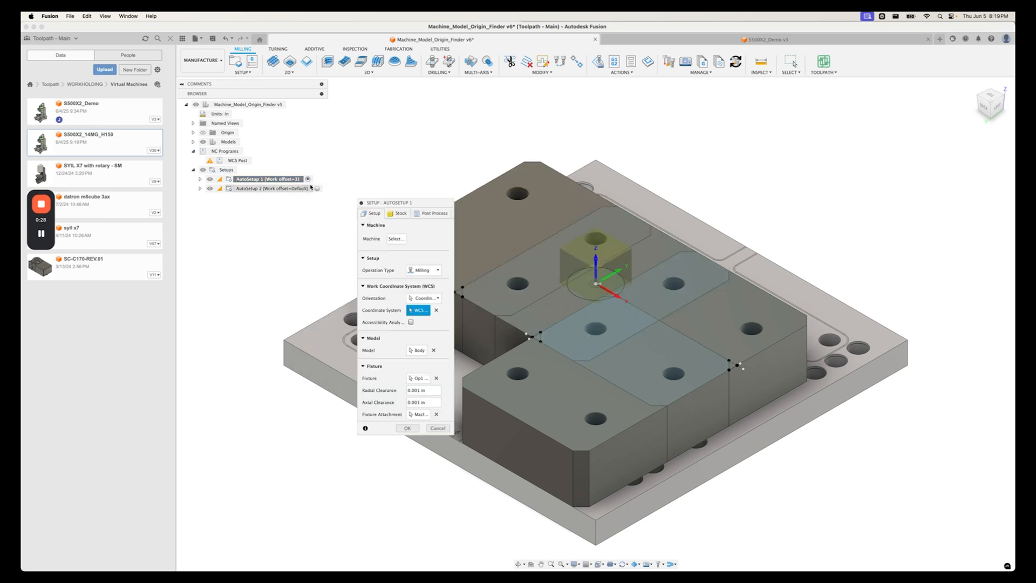
Assign the Brother Speedio WCS Demo S500X2 machine to AutoSetup 1 and accept the setup.
left_click(396, 238)
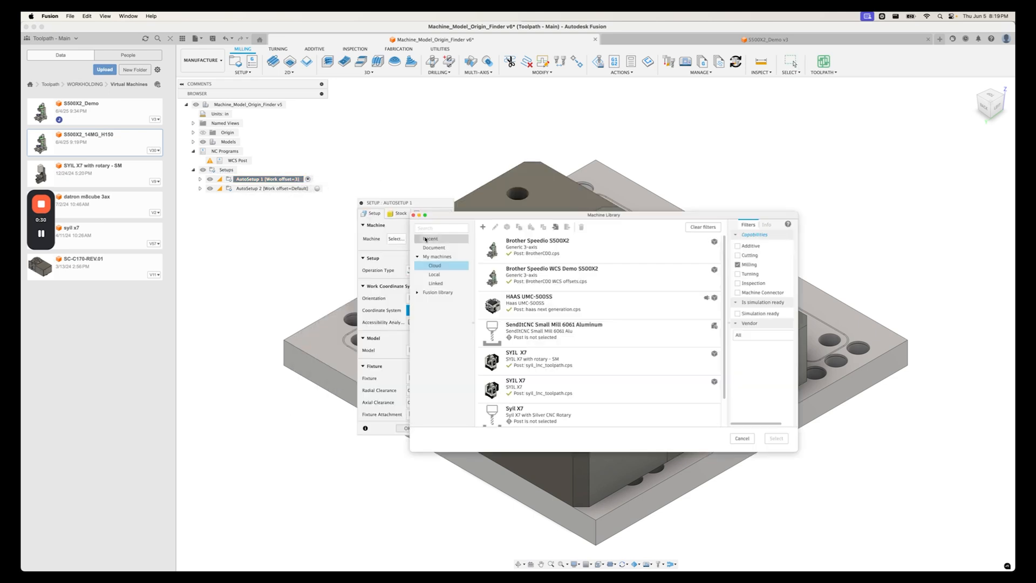
left_click(552, 274)
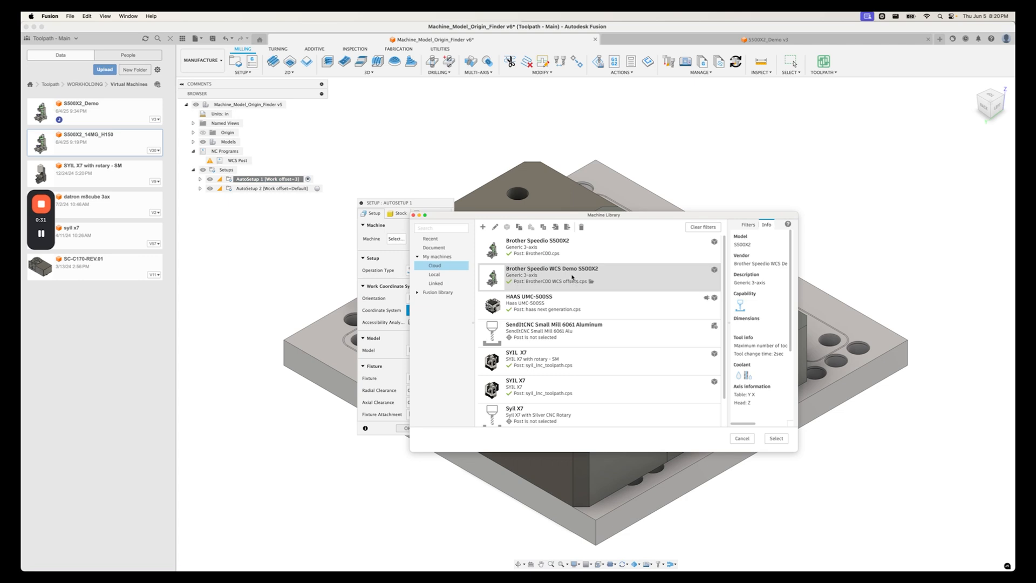
left_click(776, 439)
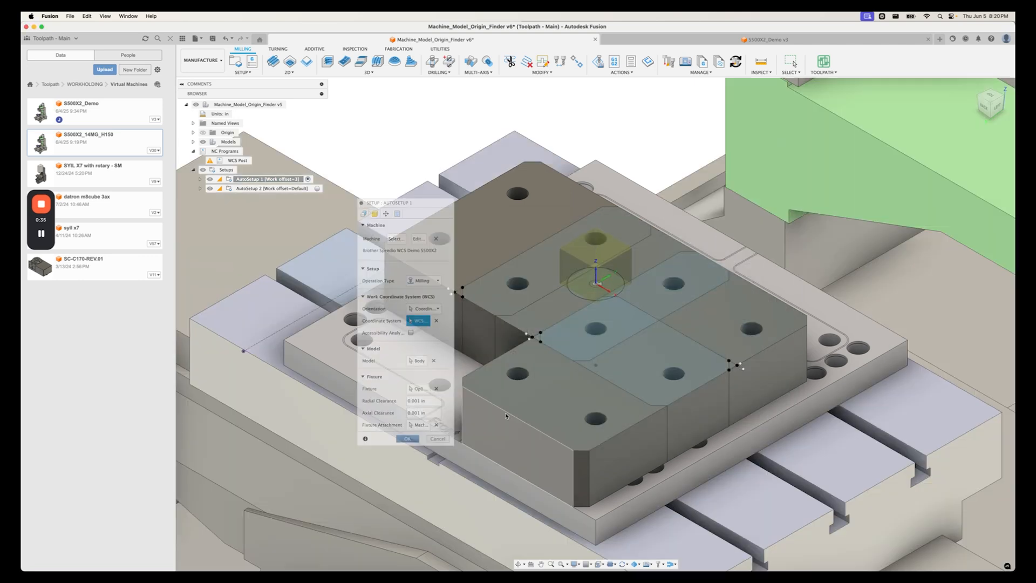
left_click(407, 438)
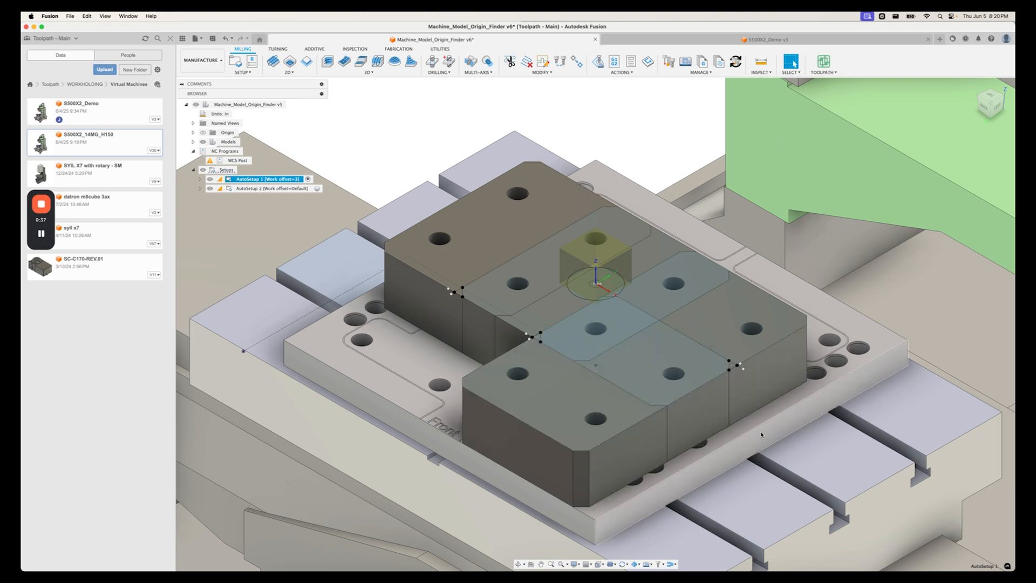
mouse_move(933, 377)
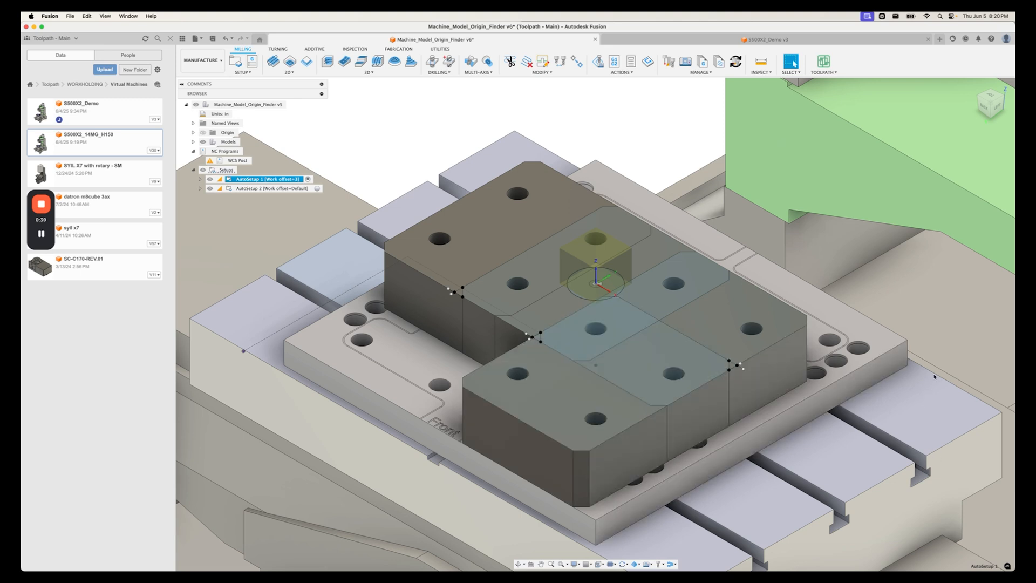
mouse_move(955, 392)
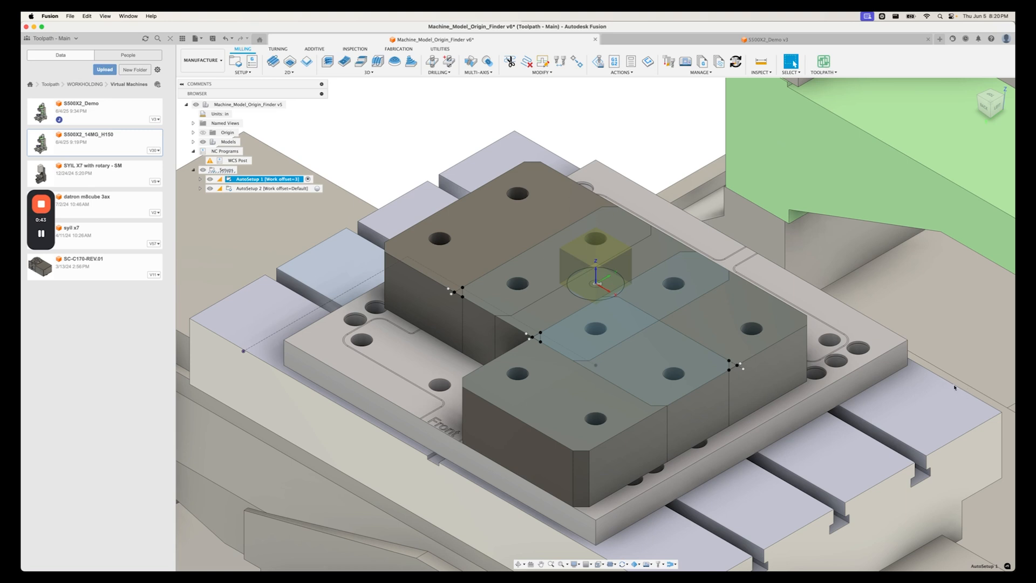
mouse_move(959, 391)
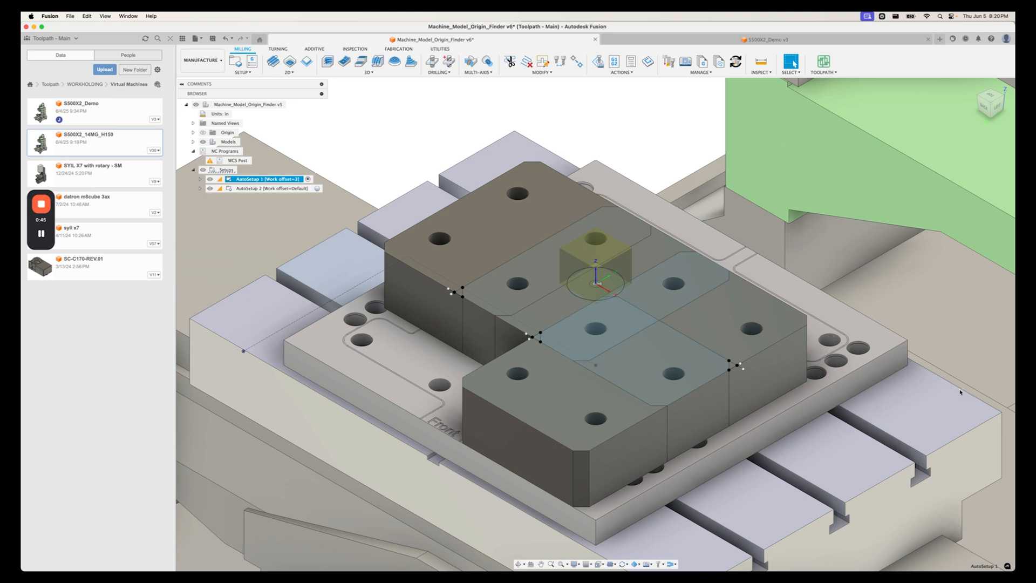
mouse_move(962, 391)
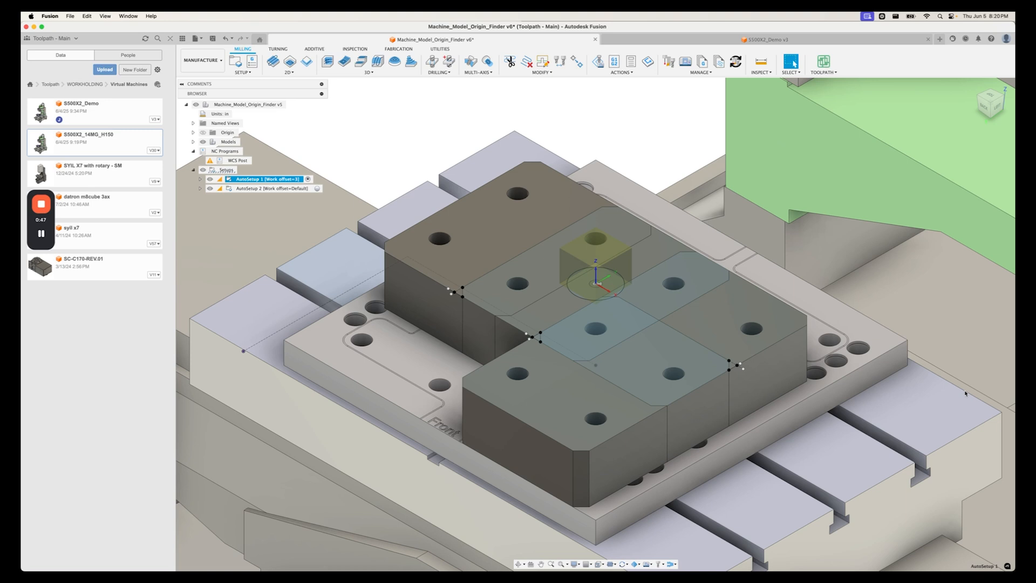
mouse_move(733, 453)
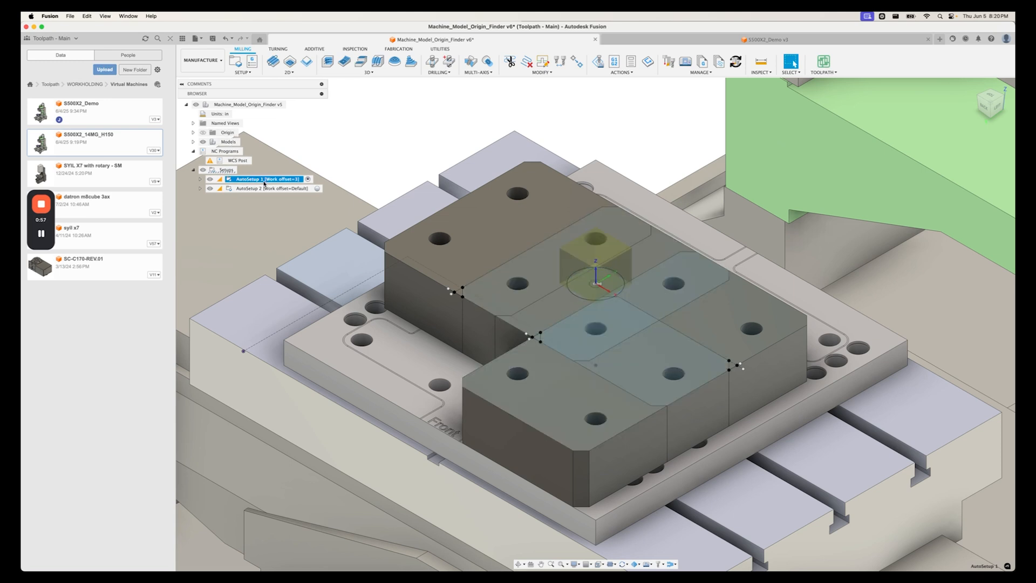
right_click(265, 179)
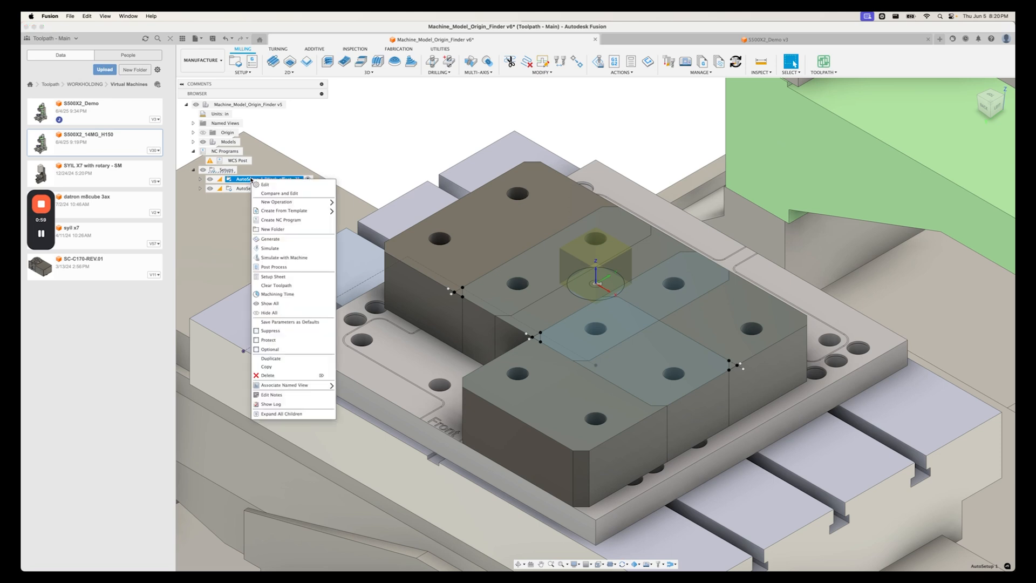
Create NC program 1001 on the Brother Speedio WCS Demo configuration and post it.
left_click(273, 267)
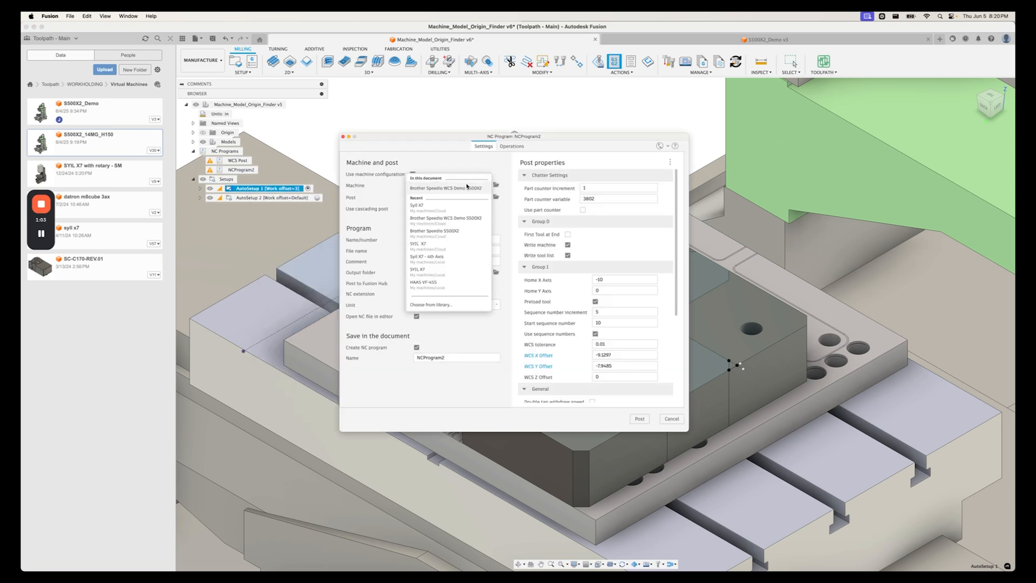
left_click(447, 187)
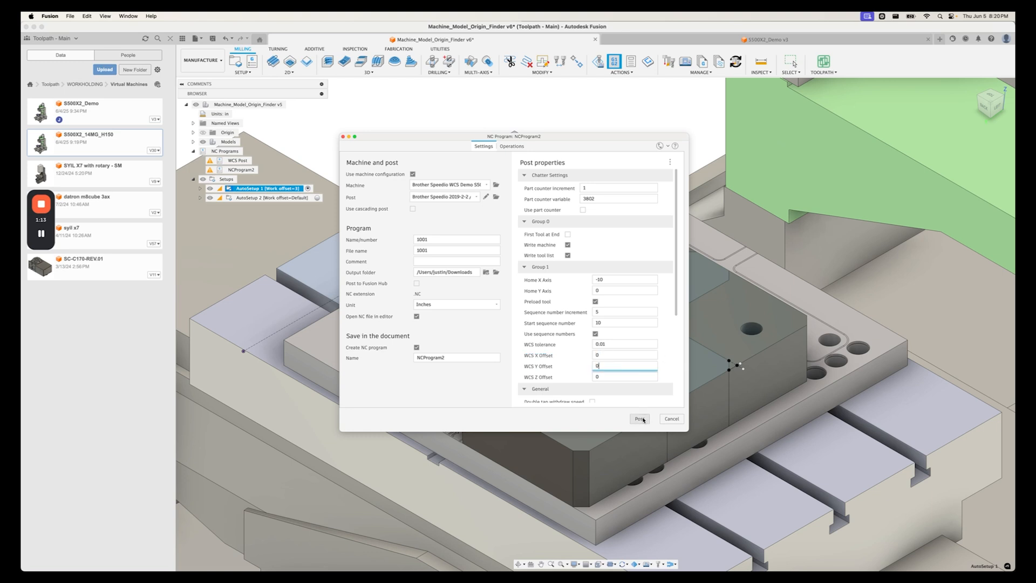
left_click(638, 418)
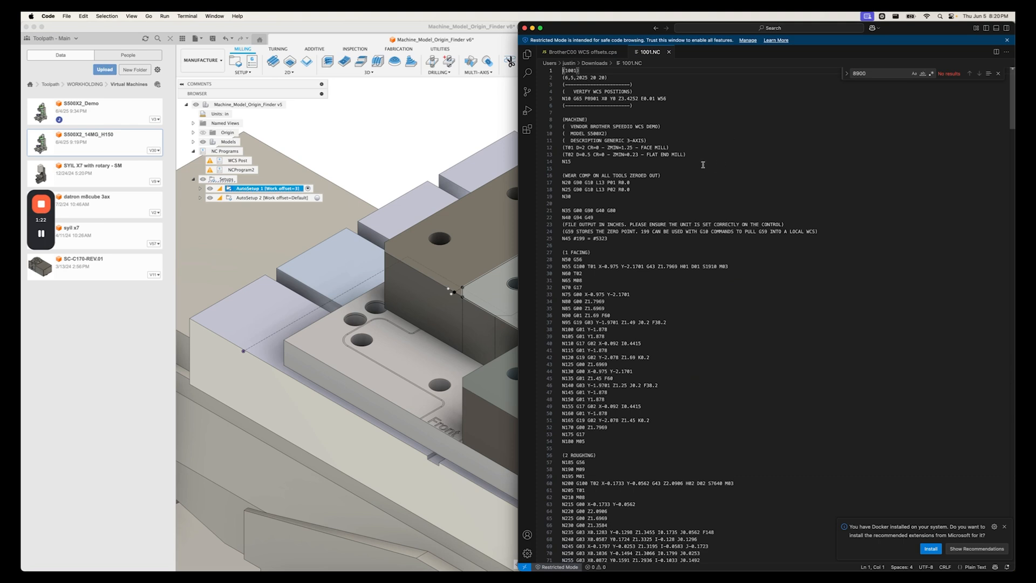
double_click(621, 126)
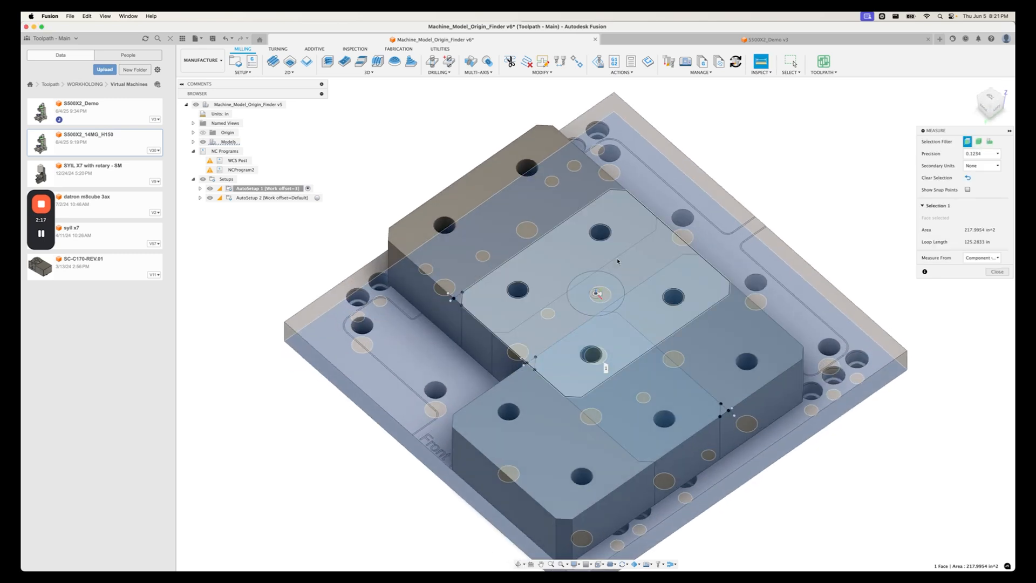
Measure from the top face to the second profile, giving 3.4252 in.
left_click(597, 294)
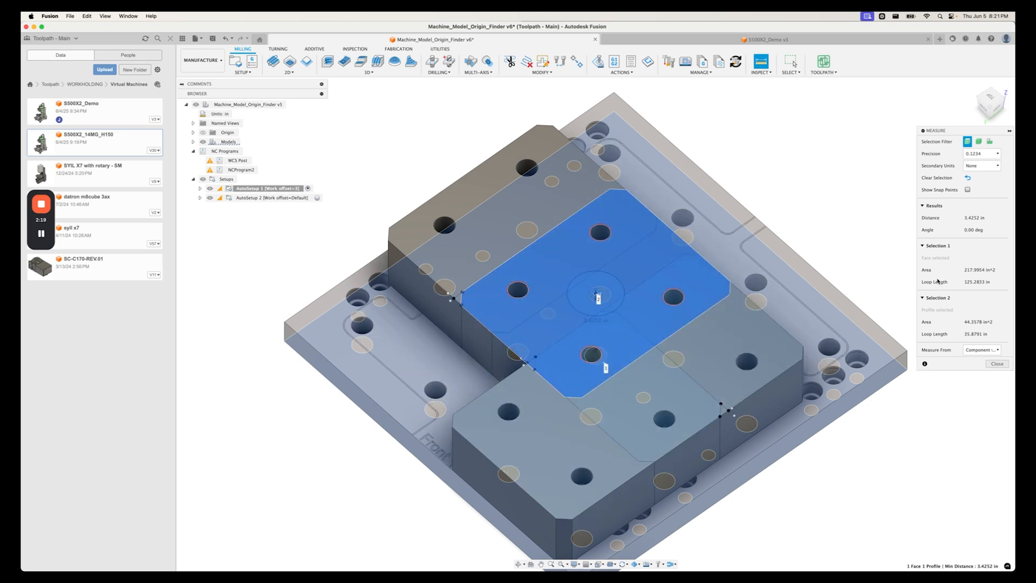
mouse_move(973, 218)
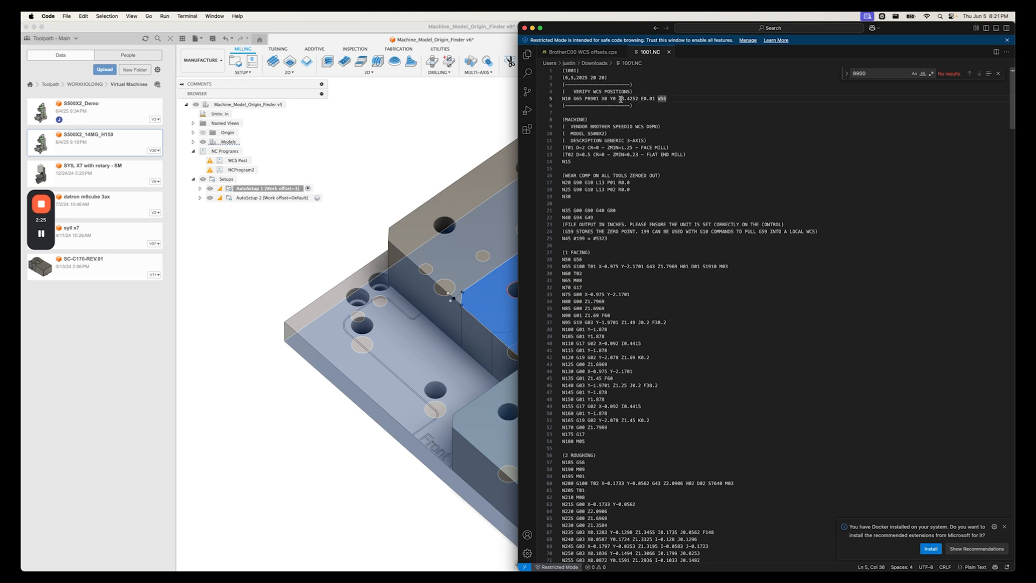
double_click(624, 98)
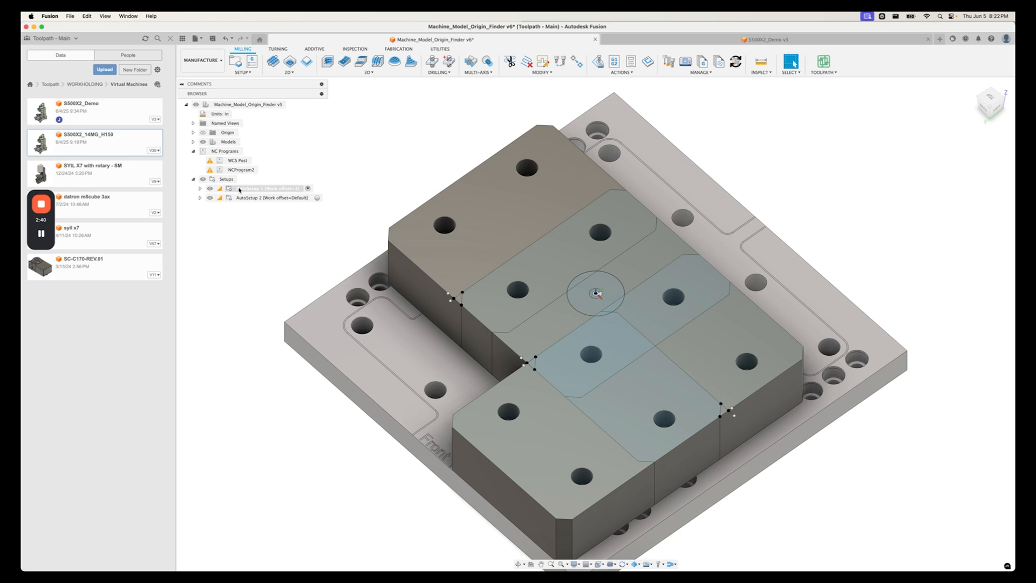
Repost NCProgram2 as 1001 with WCS X offset -9 and Y offset -7.25, overwriting 1001.NC.
right_click(264, 188)
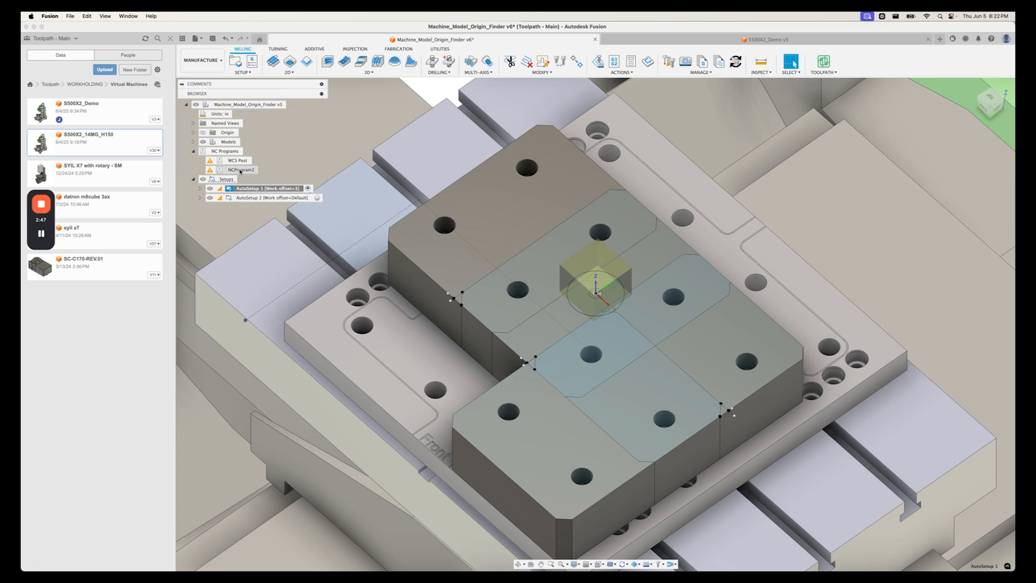
right_click(239, 170)
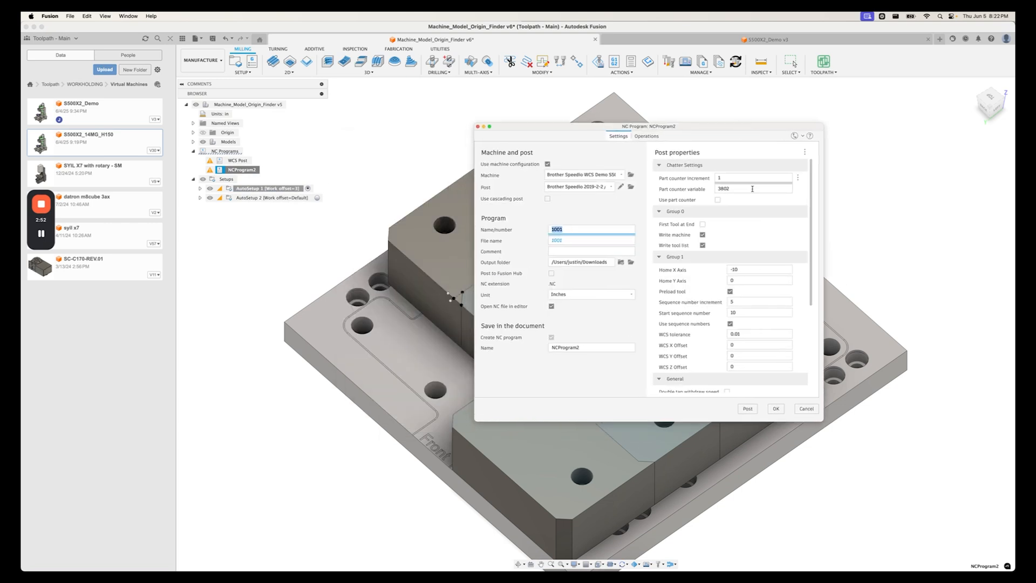
left_click(759, 344)
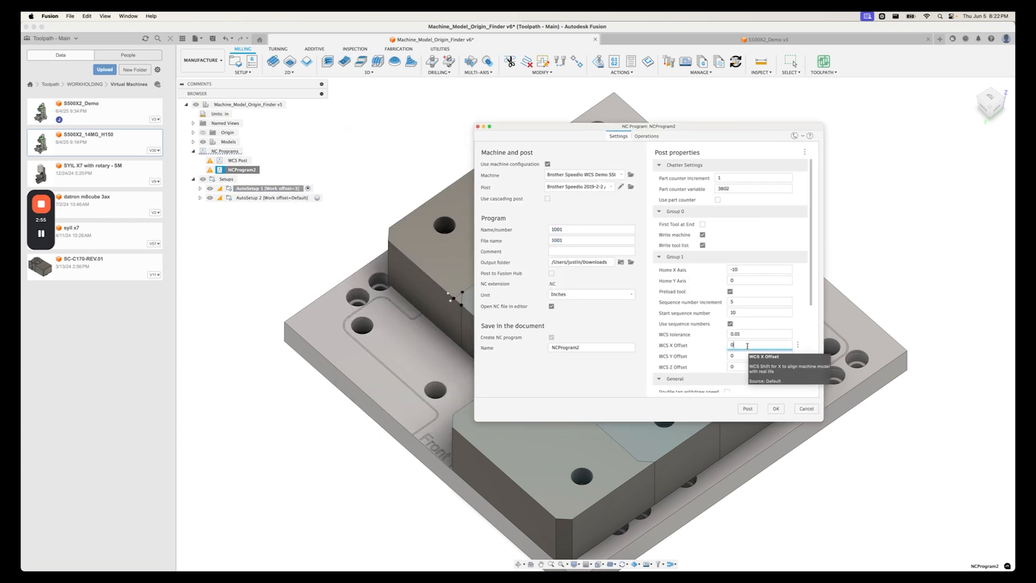
type("-4")
left_click(761, 356)
type("-7.25")
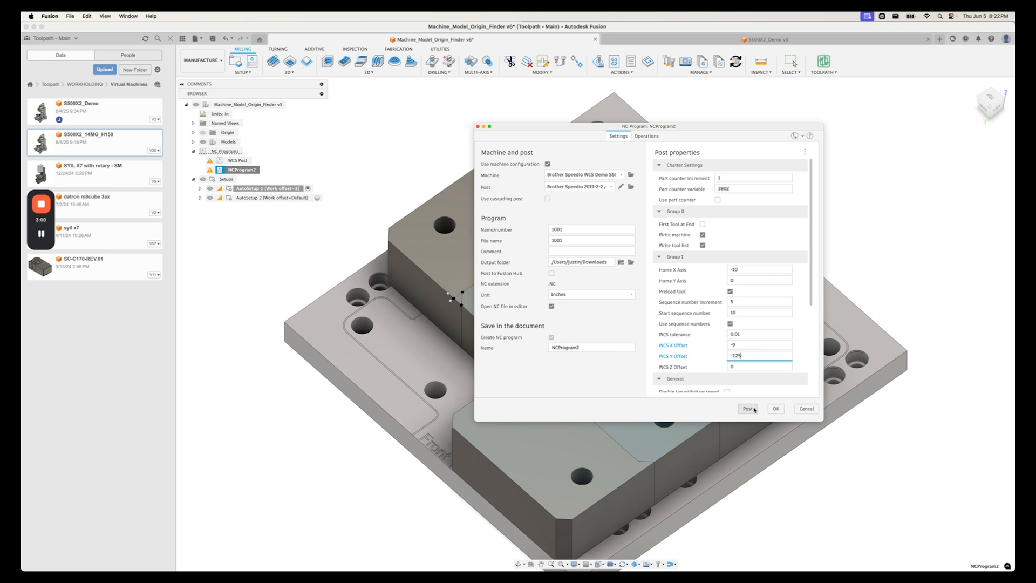
left_click(748, 408)
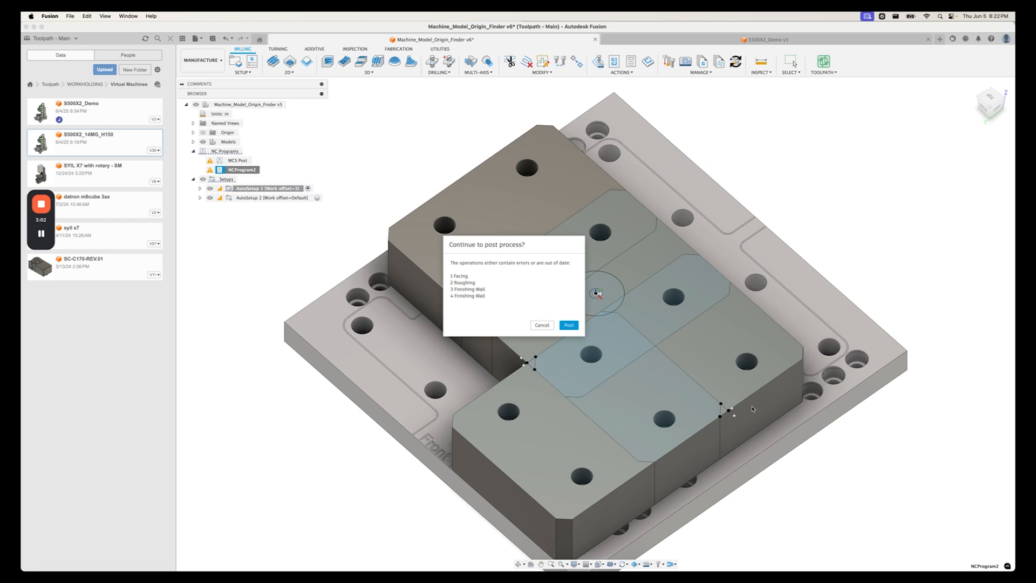
left_click(568, 325)
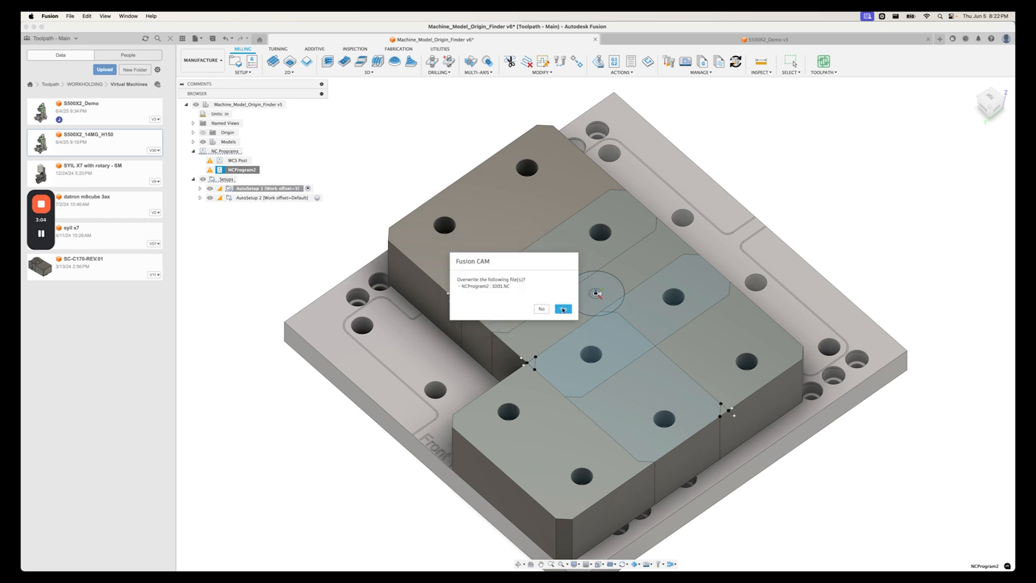
left_click(562, 309)
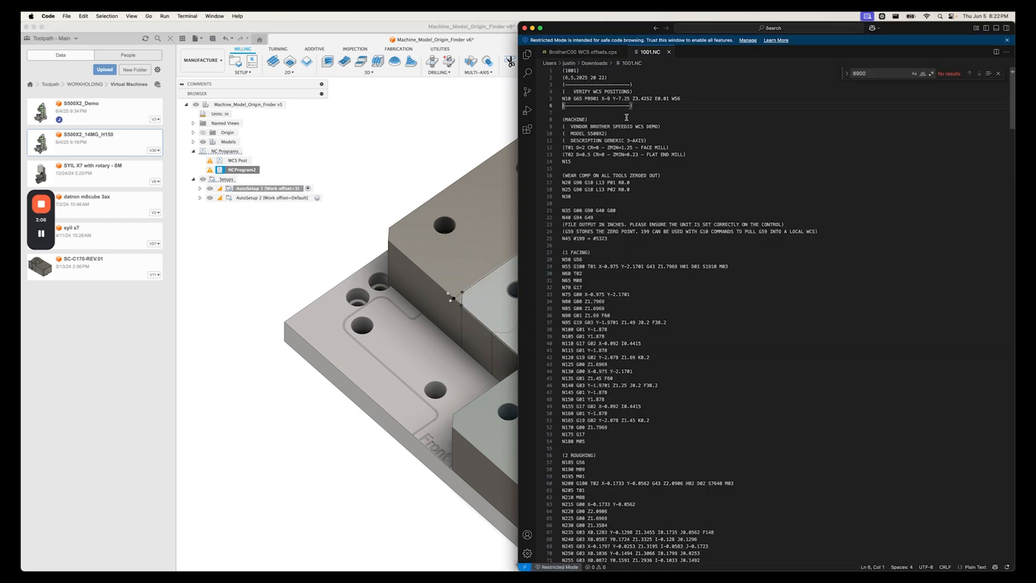
left_click_drag(590, 99, 636, 98)
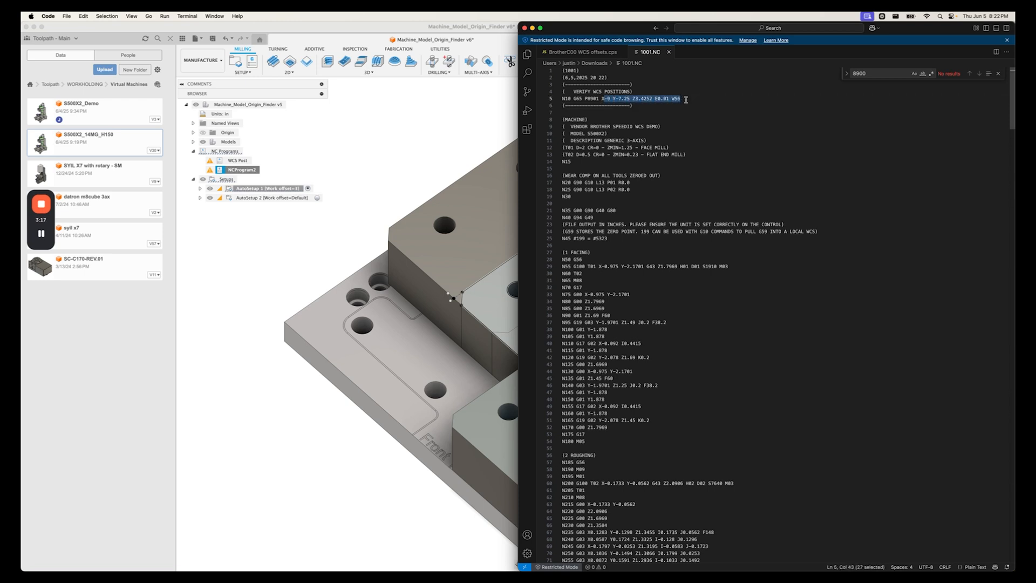
mouse_move(385, 172)
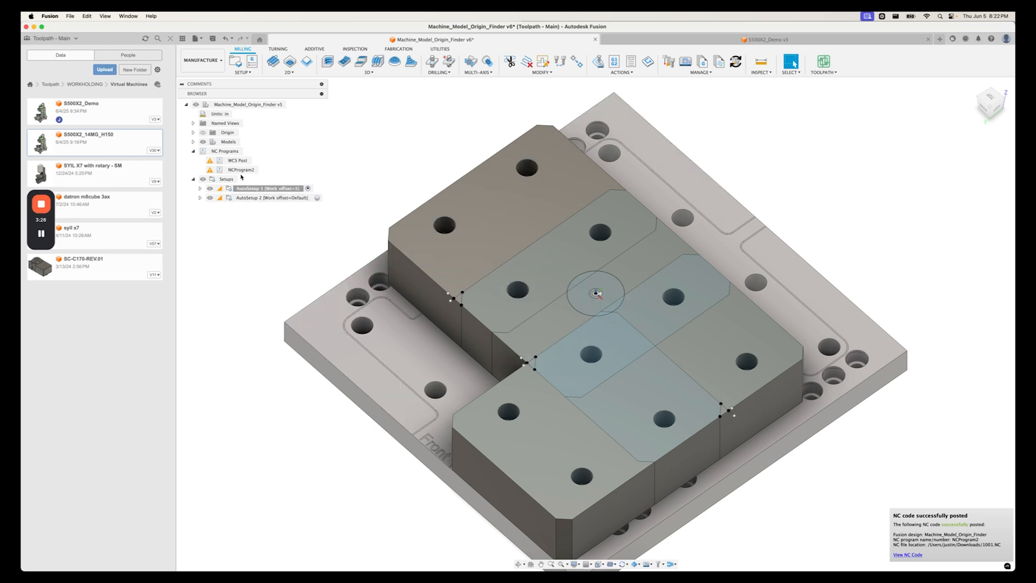
Expand AutoSetup 1 to list its facing, roughing and finishing-wall operations.
left_click(199, 188)
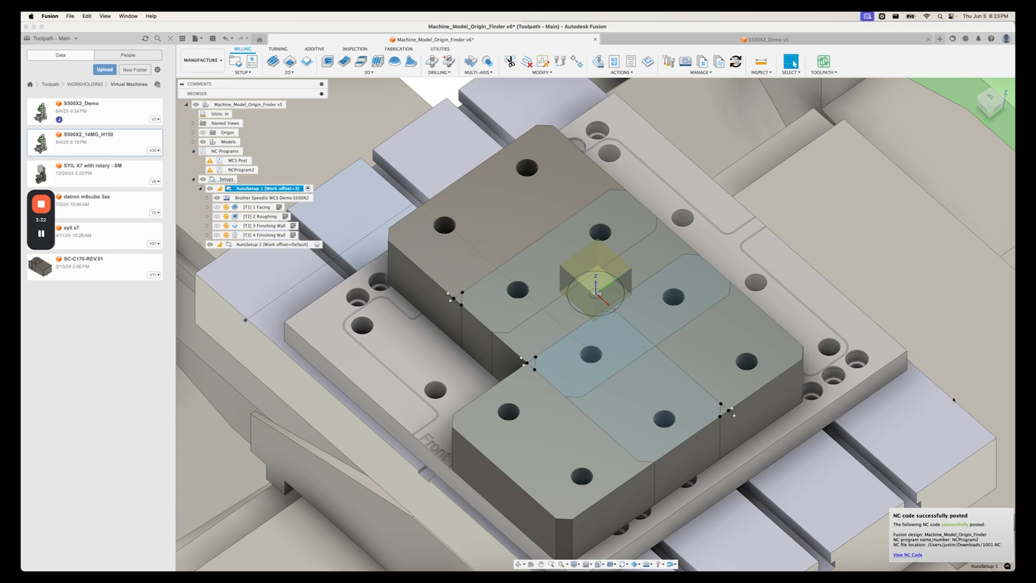
mouse_move(951, 399)
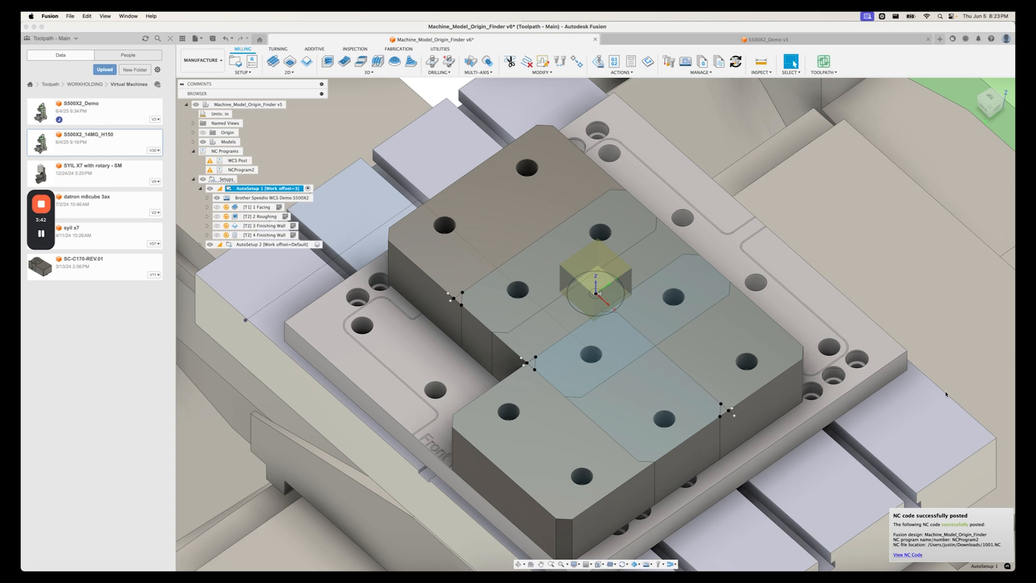
mouse_move(761, 506)
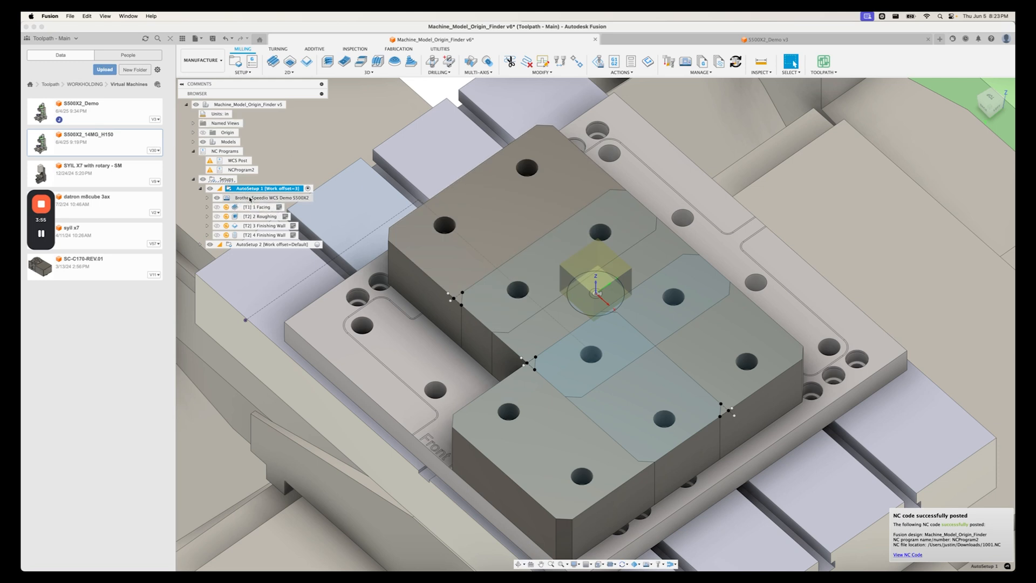
right_click(266, 188)
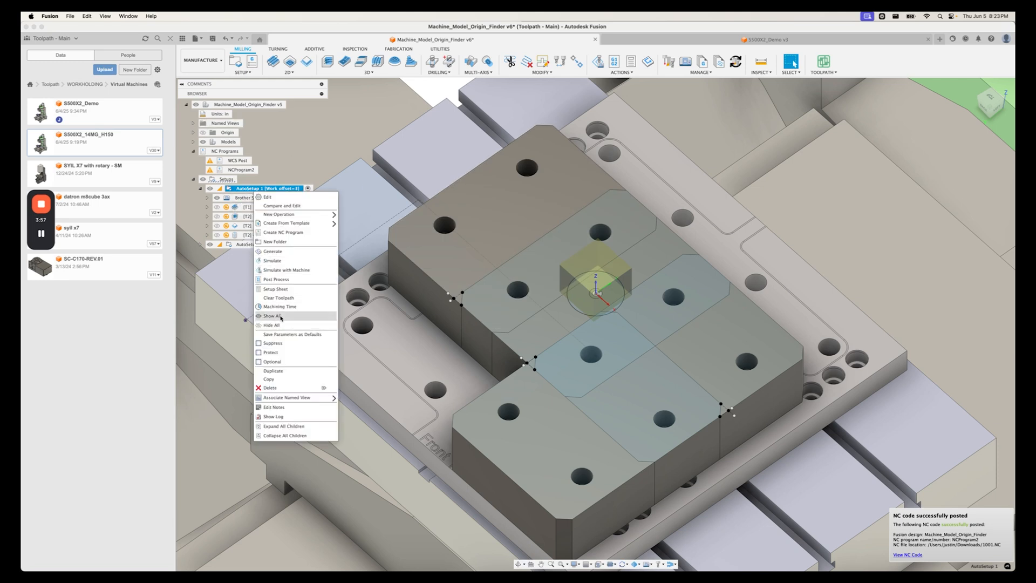
left_click(271, 315)
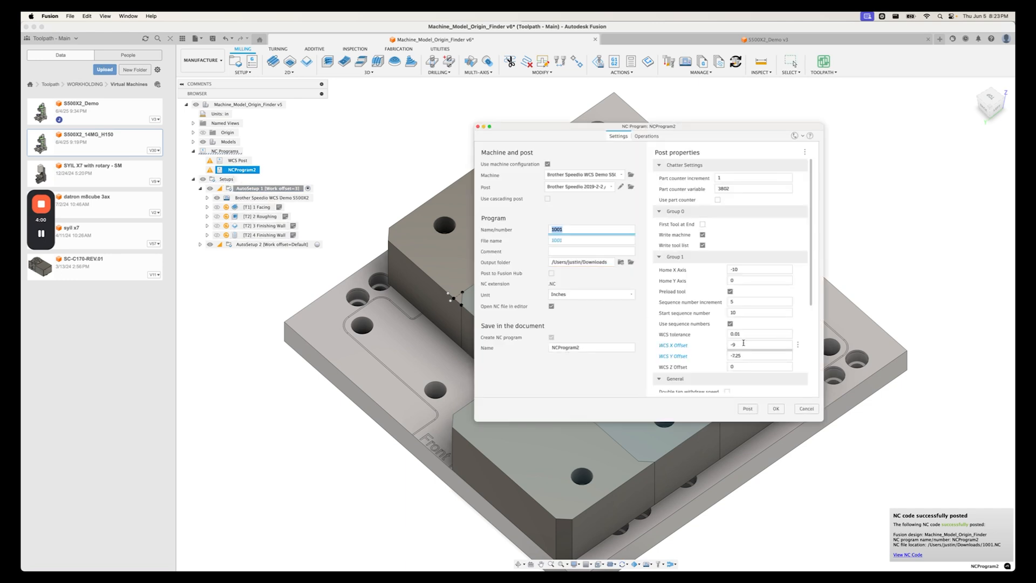
left_click(759, 344)
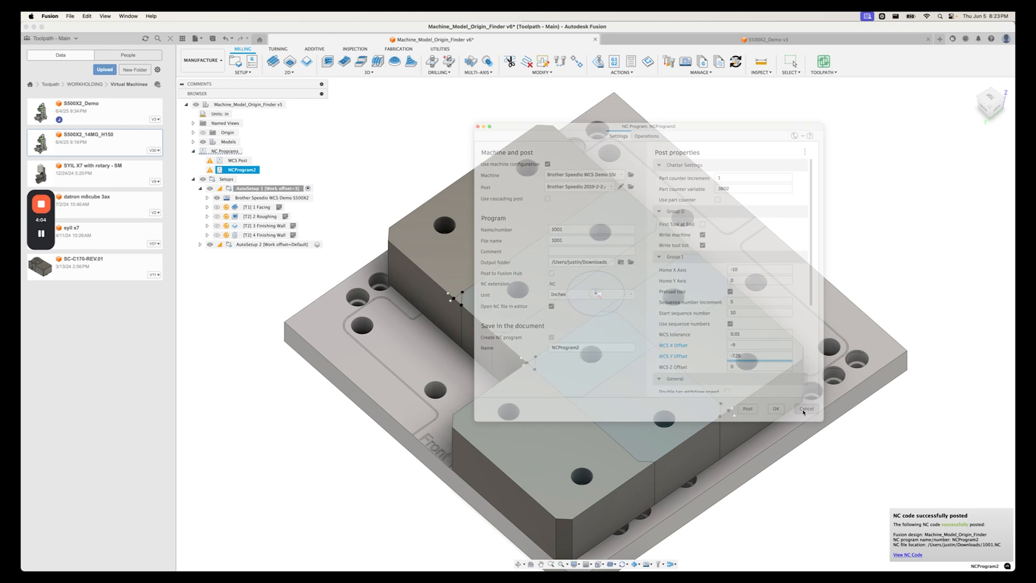
left_click(805, 409)
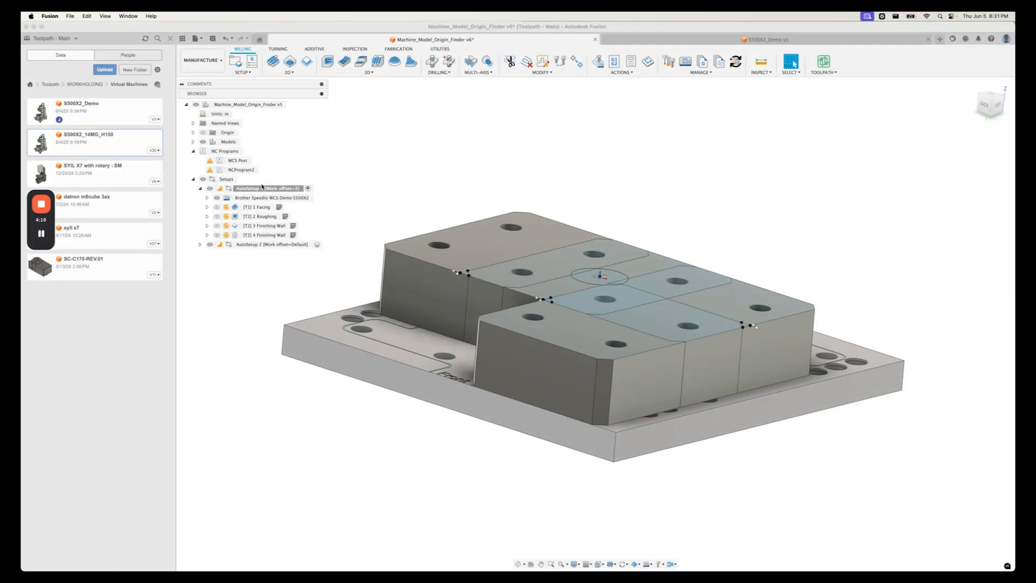
Give NCProgram2 WCS X offset -9.1297 and Y offset -7.9480 and start posting 1001.
left_click(241, 170)
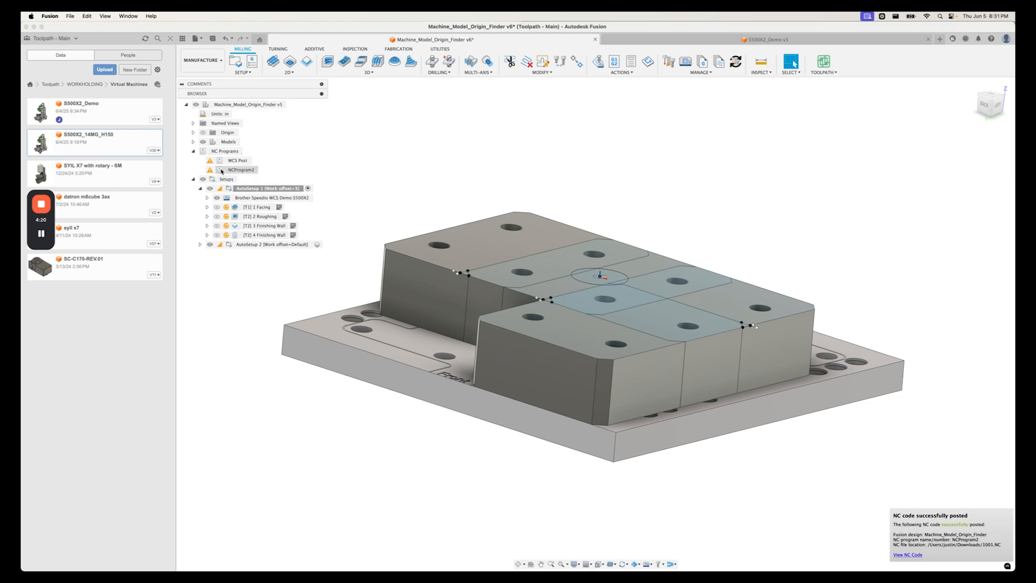
double_click(241, 170)
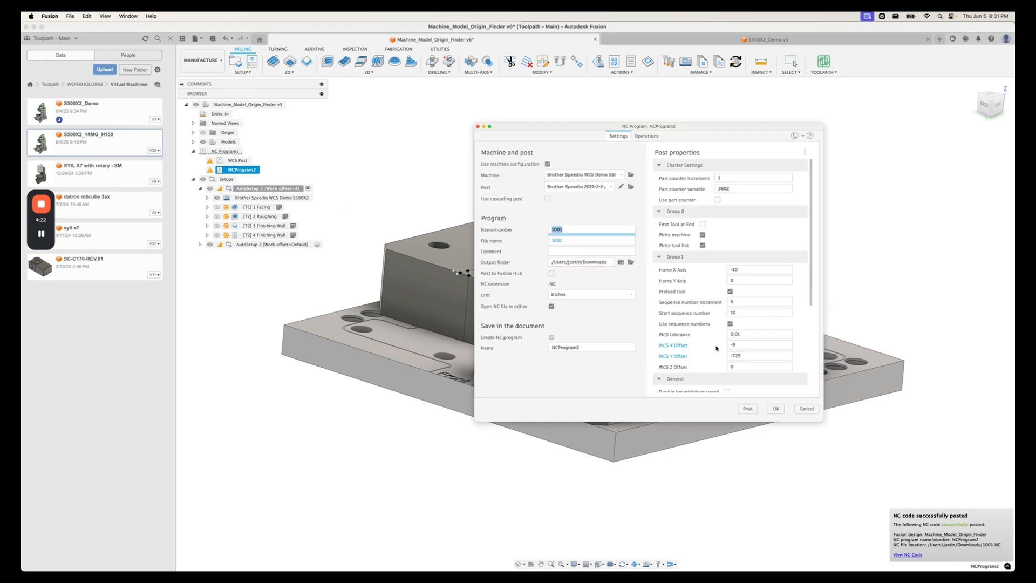
left_click(759, 345)
type(".125")
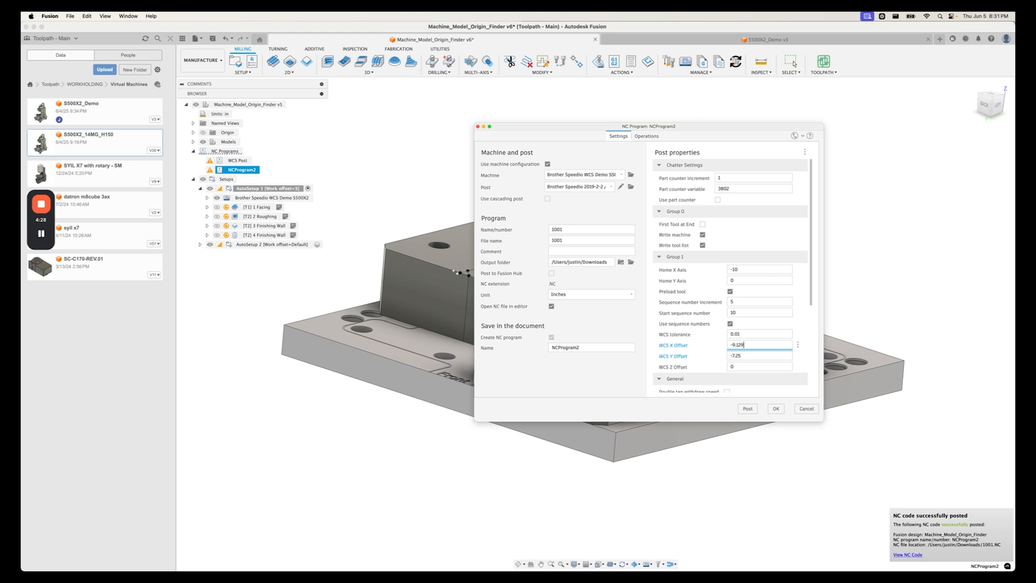
left_click(758, 355)
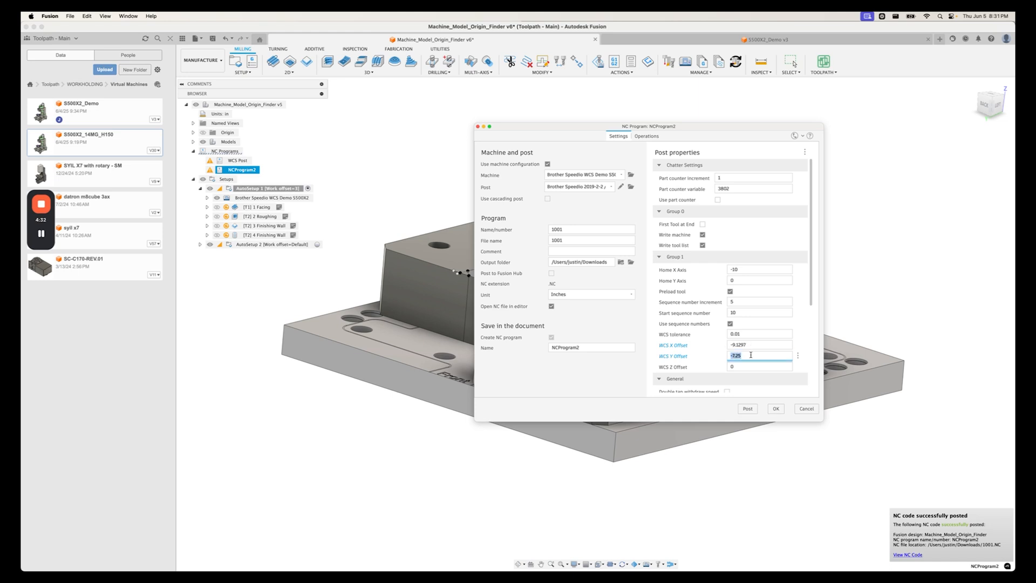
type("-7")
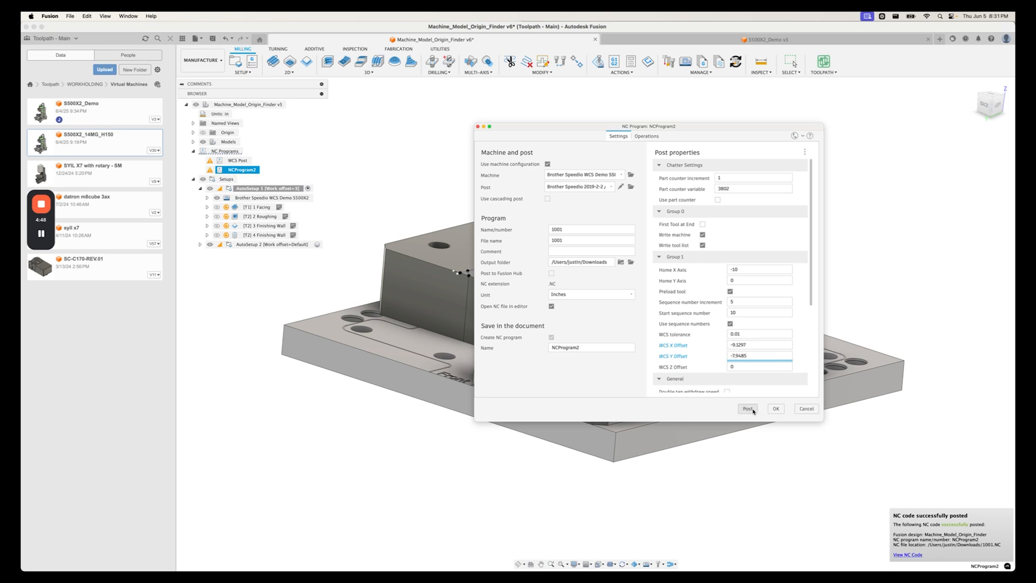
left_click(776, 409)
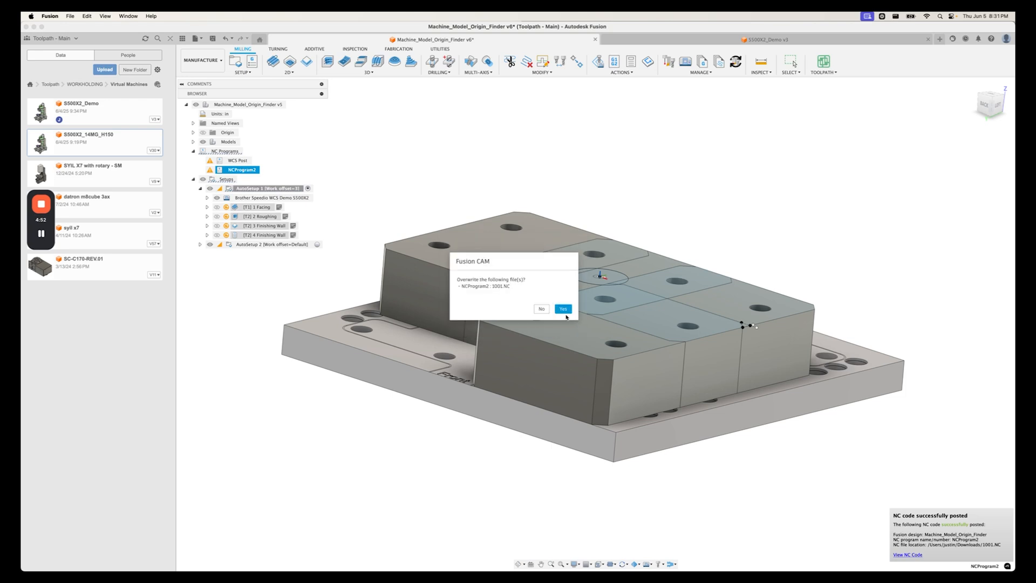
Overwrite 1001.NC and check its WCS line reads X-9.1297 Y-7.9485 in VS Code.
left_click(562, 309)
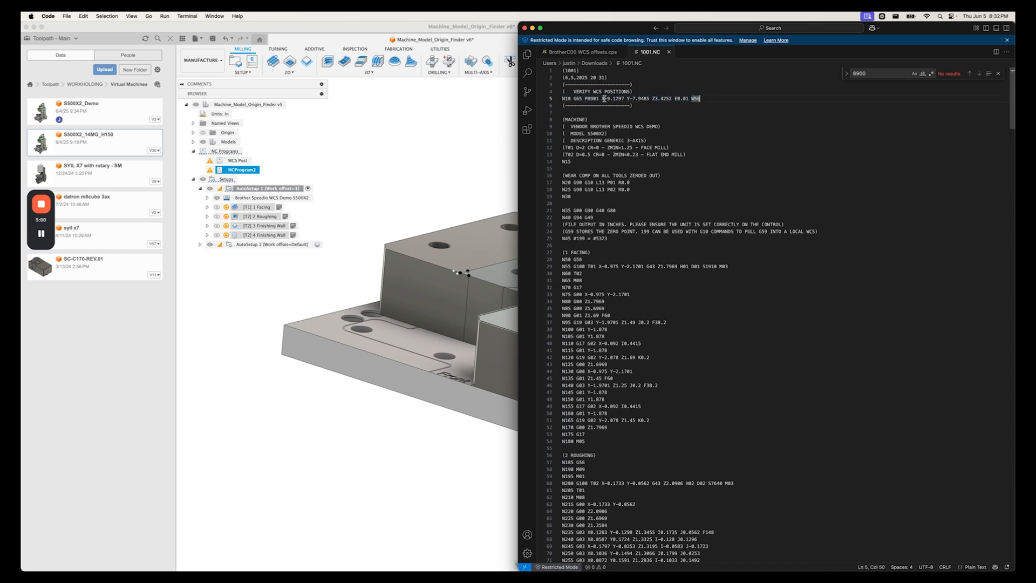
double_click(603, 98)
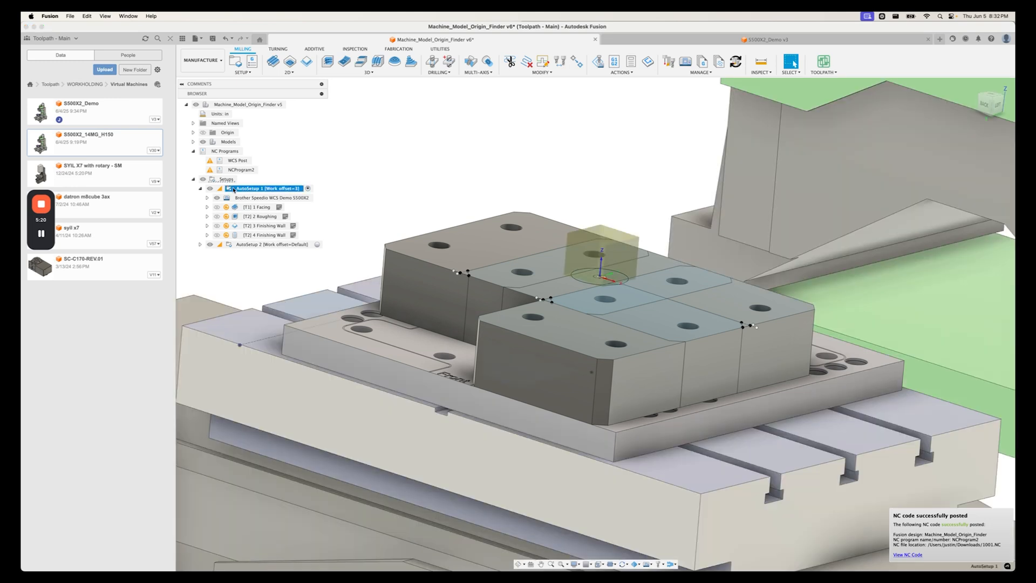
Post-process NCProgram2 again and verify 1001.NC still reads X-9.1297 Y-7.9485 with G54.
double_click(265, 189)
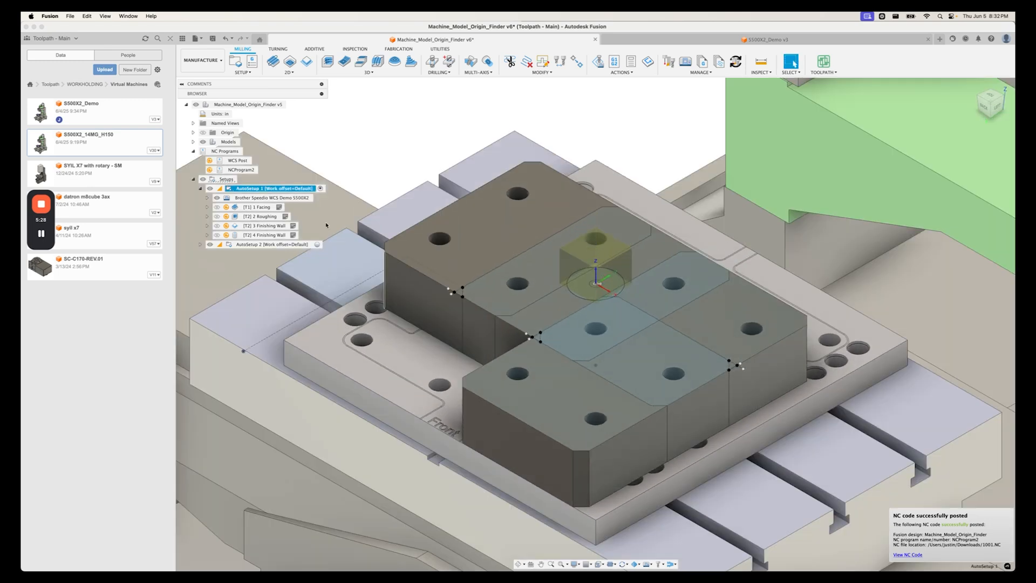
right_click(242, 170)
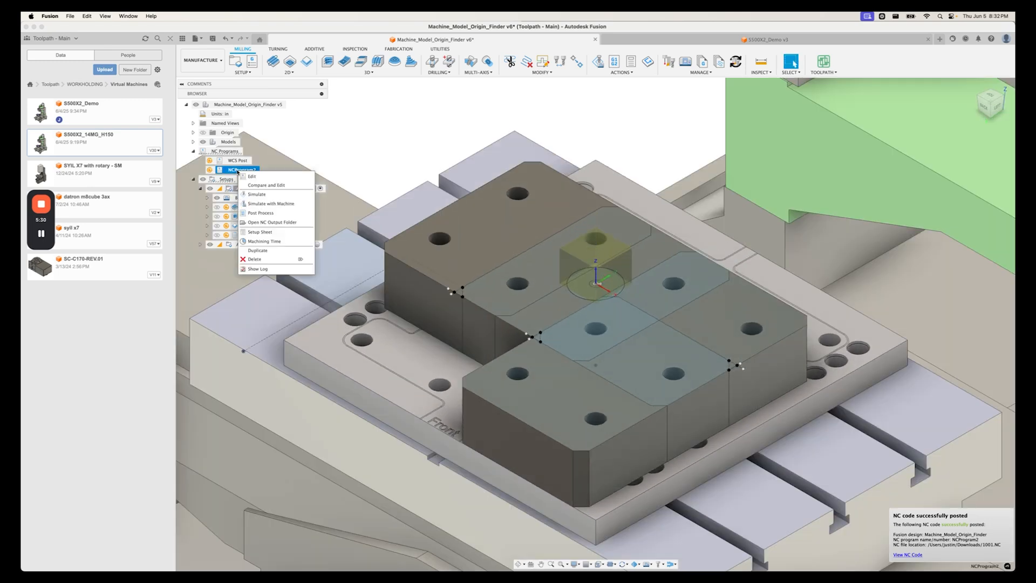
left_click(261, 212)
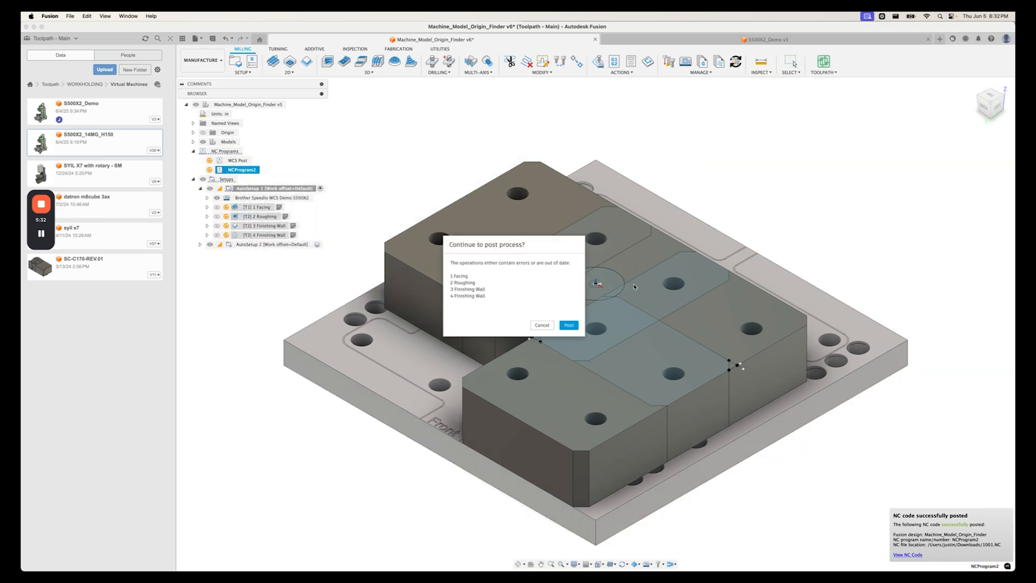
left_click(568, 324)
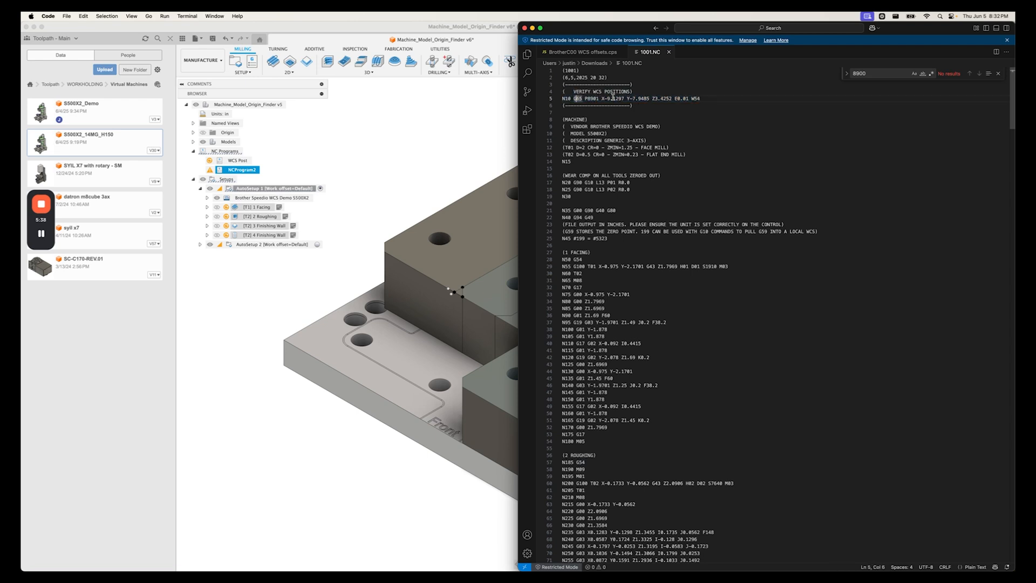
left_click_drag(587, 99, 699, 98)
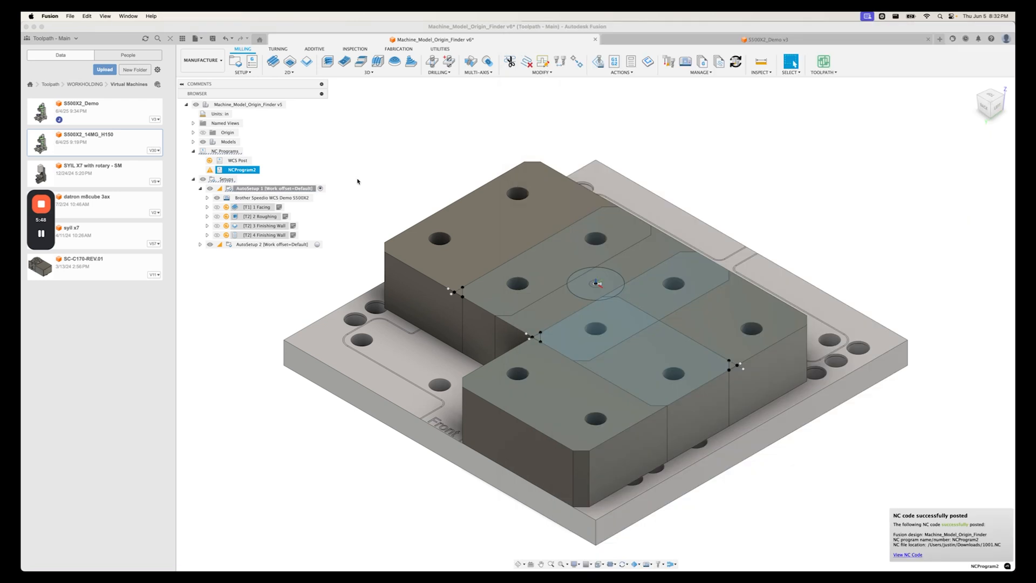
Change AutoSetup 1's work offset, renumber NCProgram2 to 1002 and post it.
right_click(243, 170)
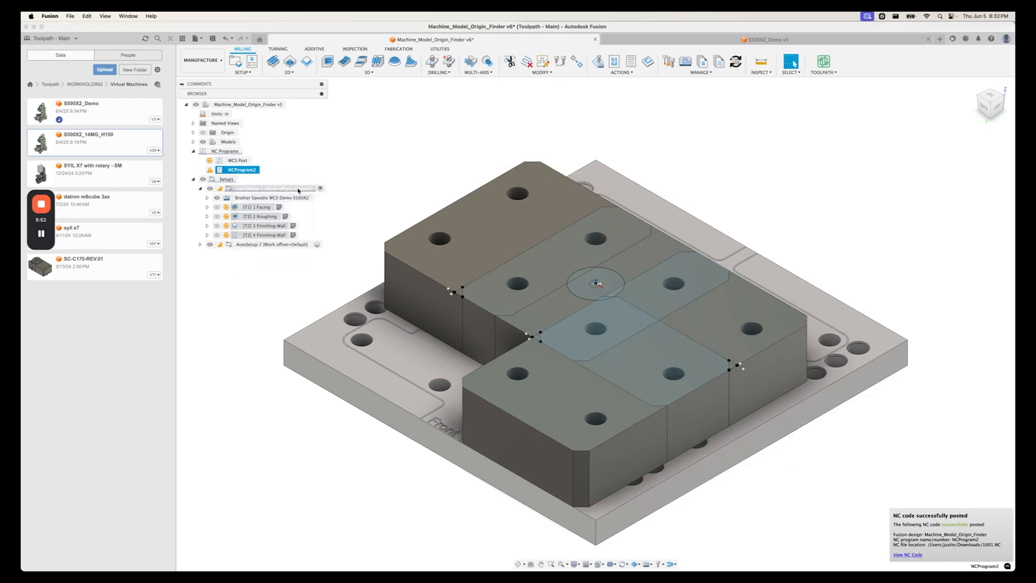
double_click(263, 188)
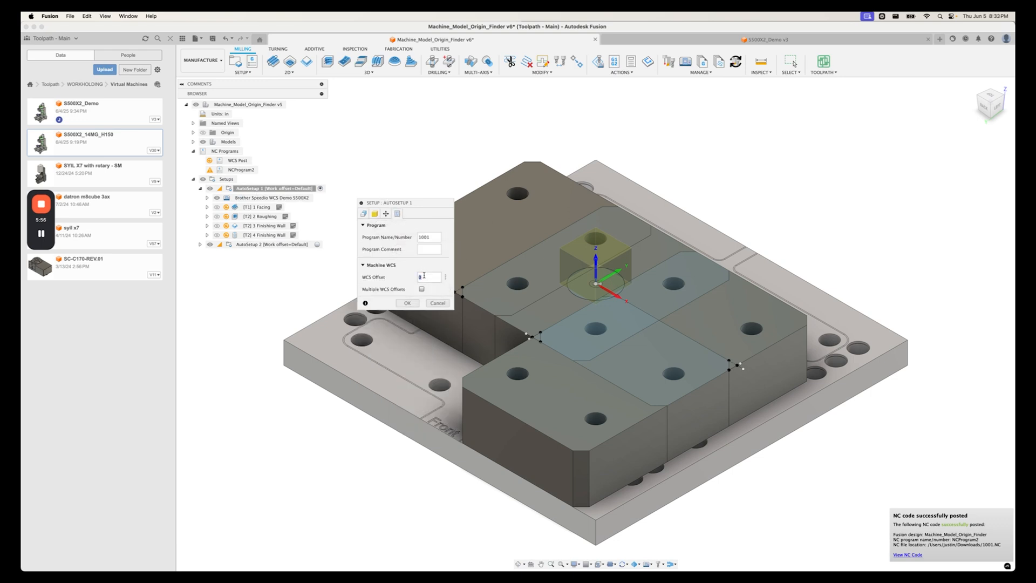
type("1002")
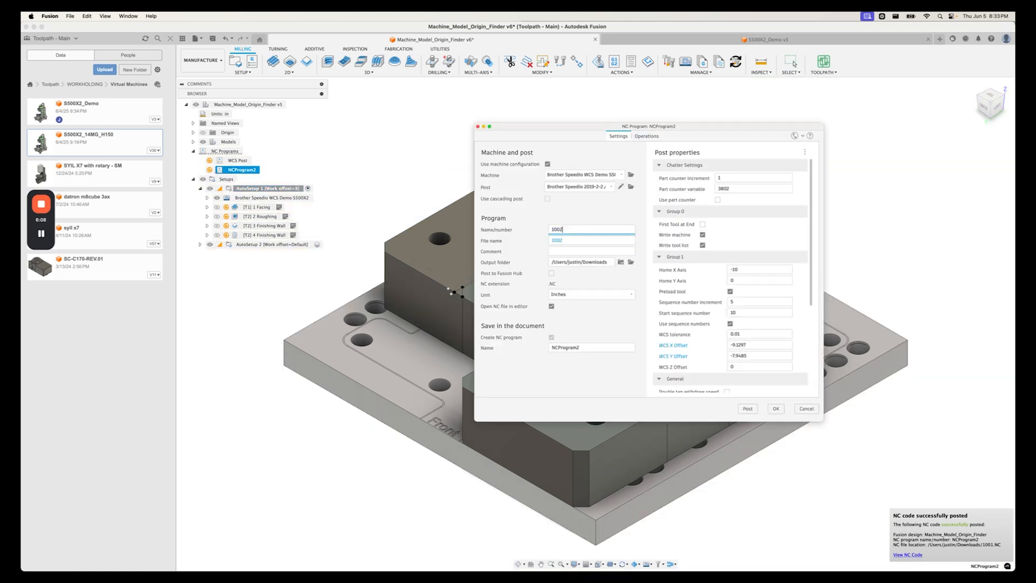
left_click(774, 408)
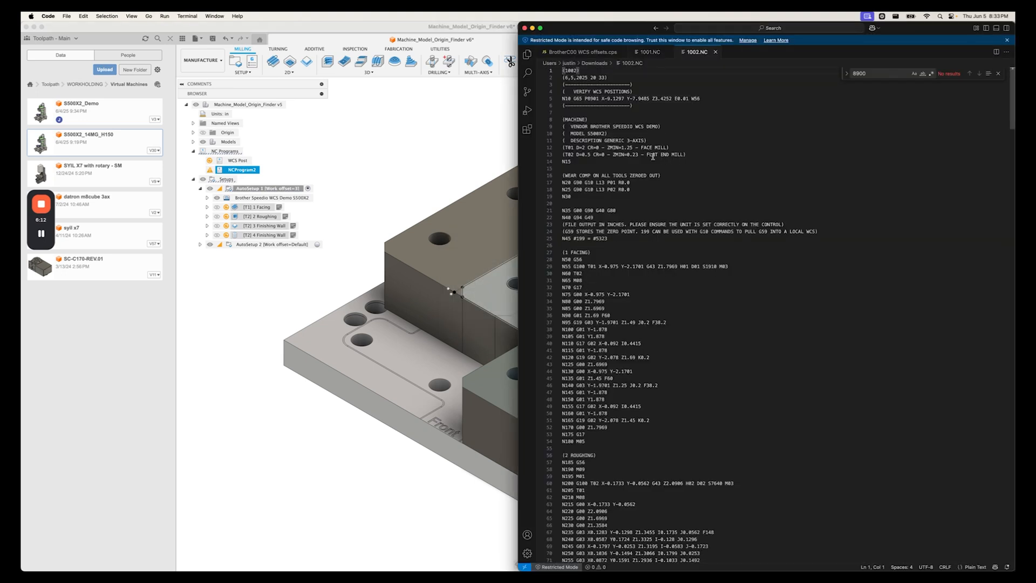
Highlight the WCS-check line in 1002.NC showing X-9.1297 Y-7.9485 Z3.4252 W56.
left_click_drag(601, 99, 699, 98)
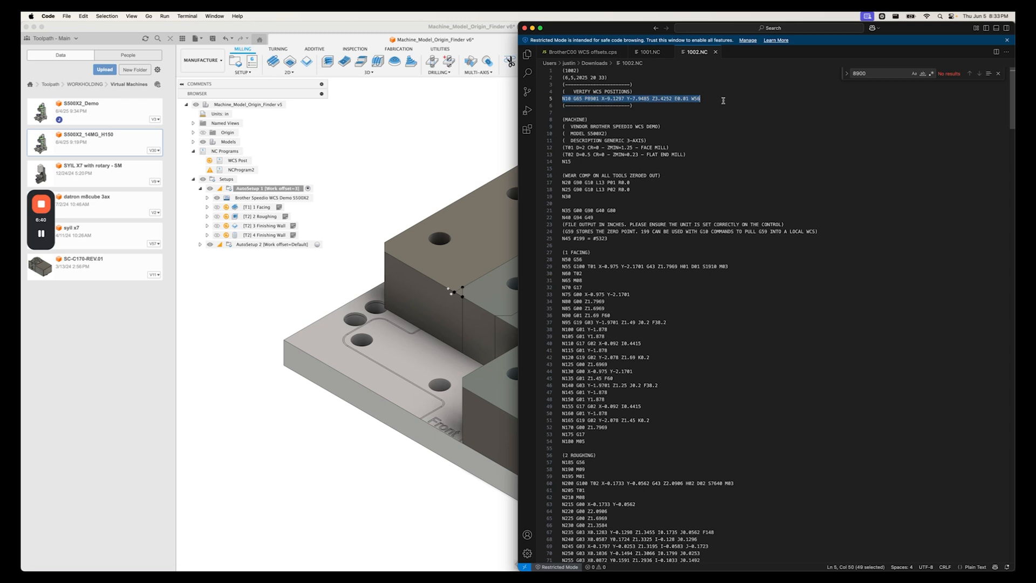
mouse_move(761, 75)
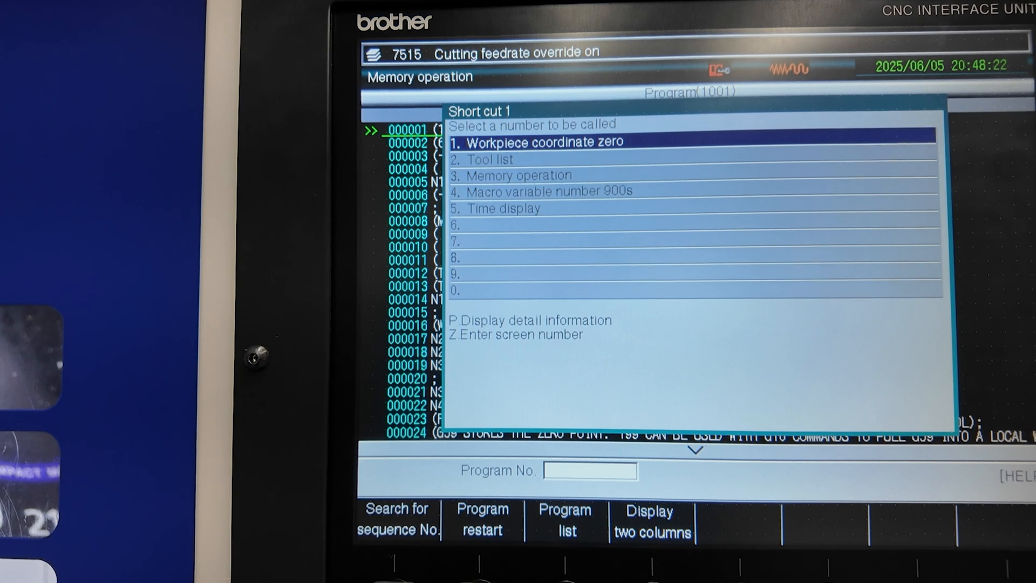
Show the 900-series macro variables on the Brother control, with #923 holding -9.1297.
left_click(548, 191)
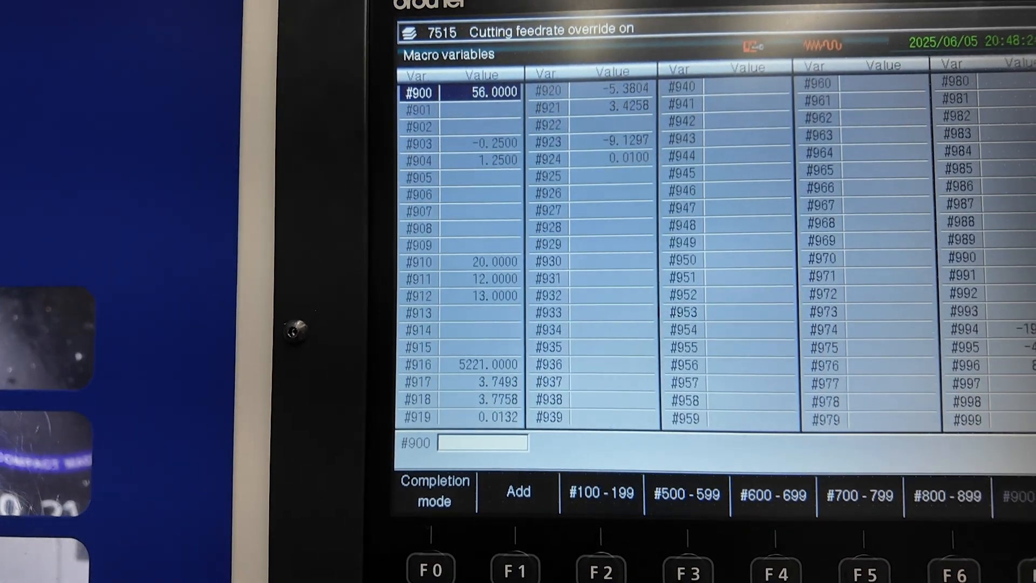